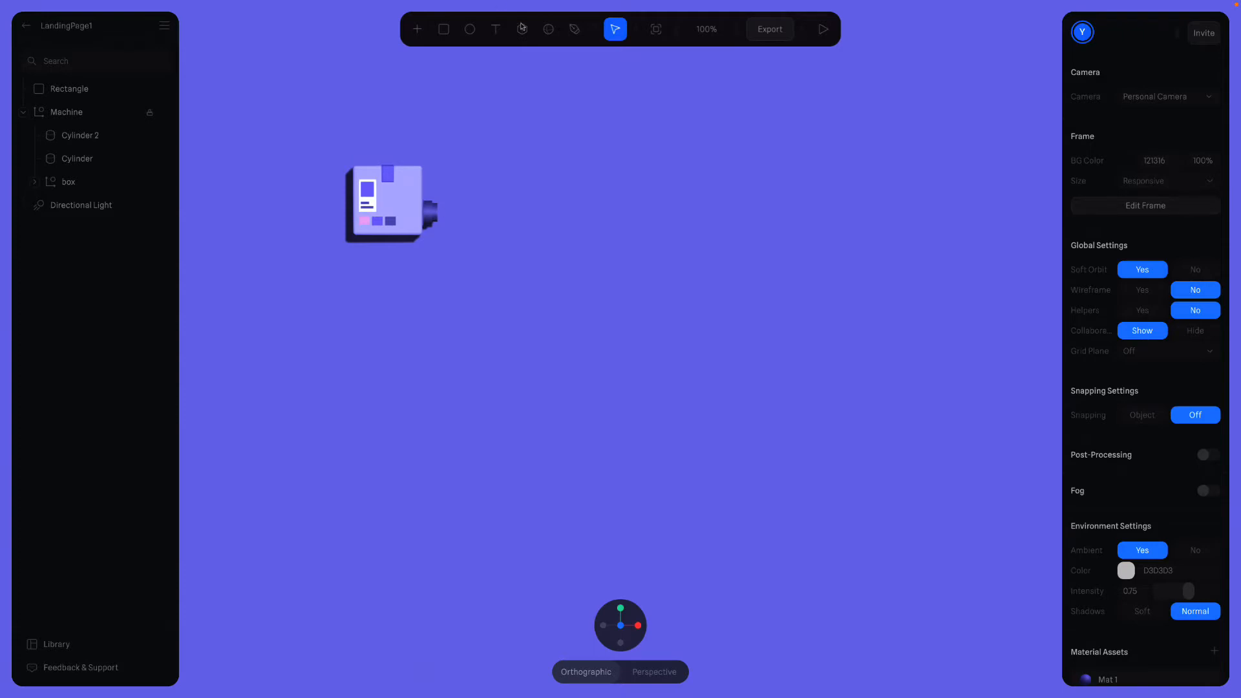
Step: Insert a dark helix next to the machine box and rotate it to lie sideways
{"action": "left_click", "coordinate": [521, 29]}
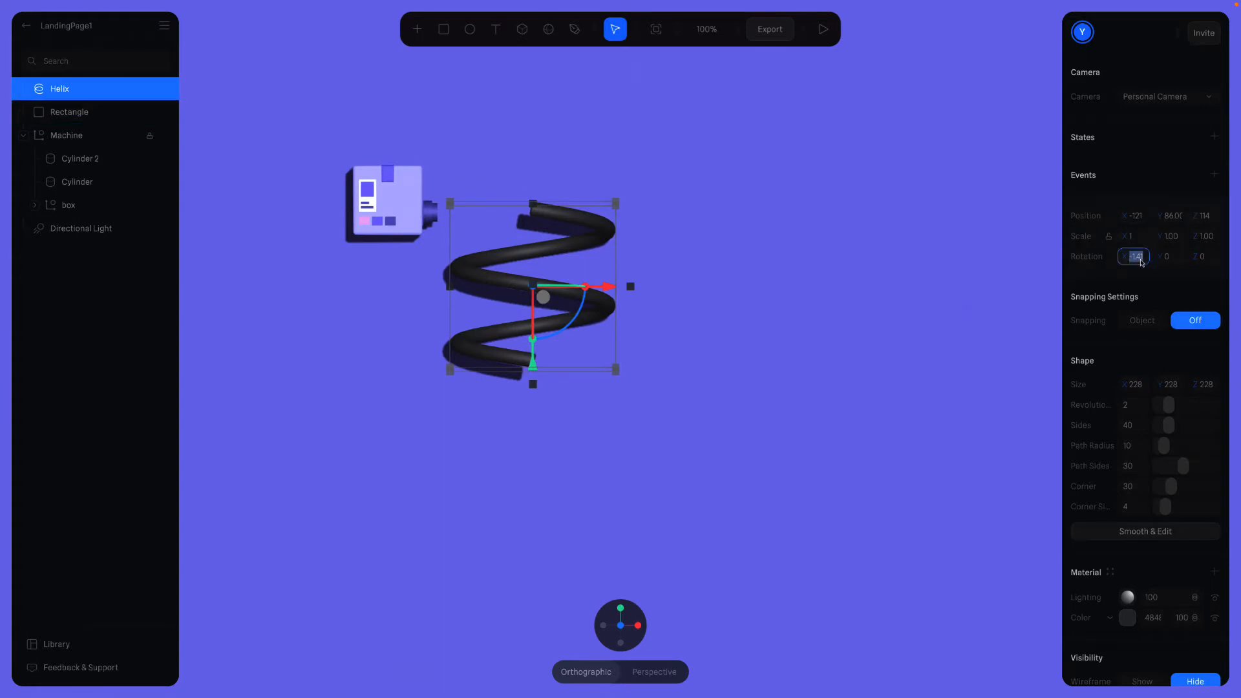
{"action": "left_click", "coordinate": [70, 112]}
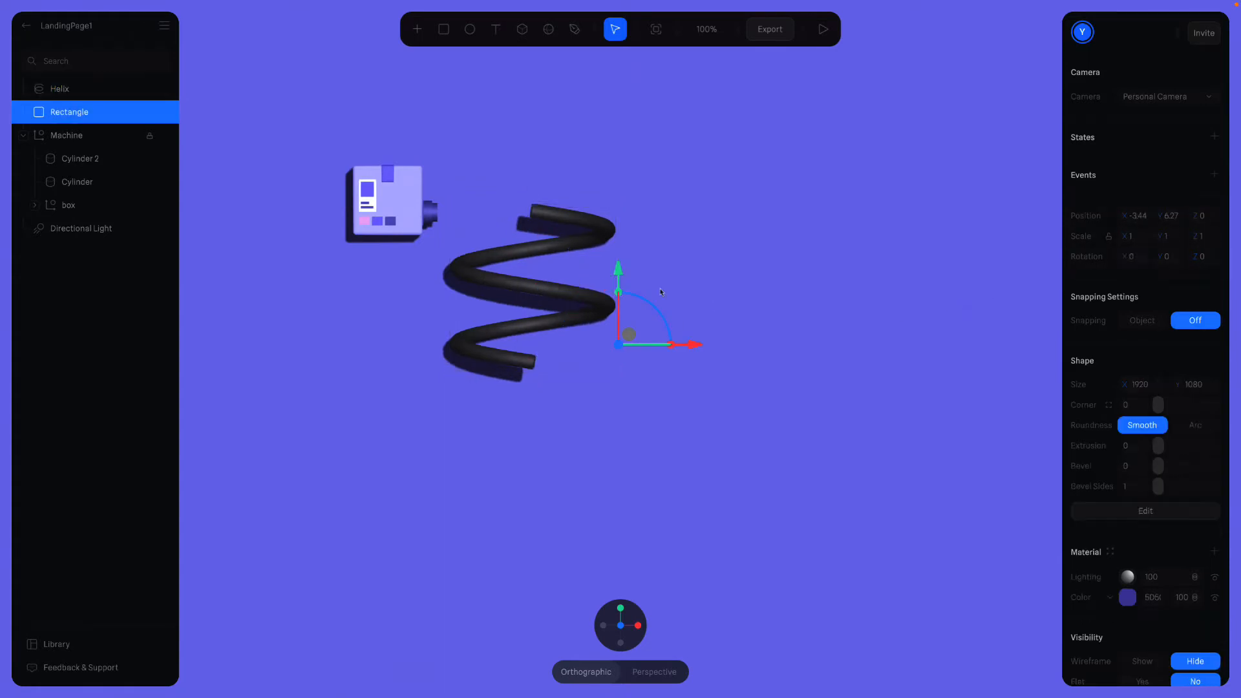
Step: Raise the helix's Path Radius to 19.5 and lower it slightly on the canvas
{"action": "left_click", "coordinate": [59, 88]}
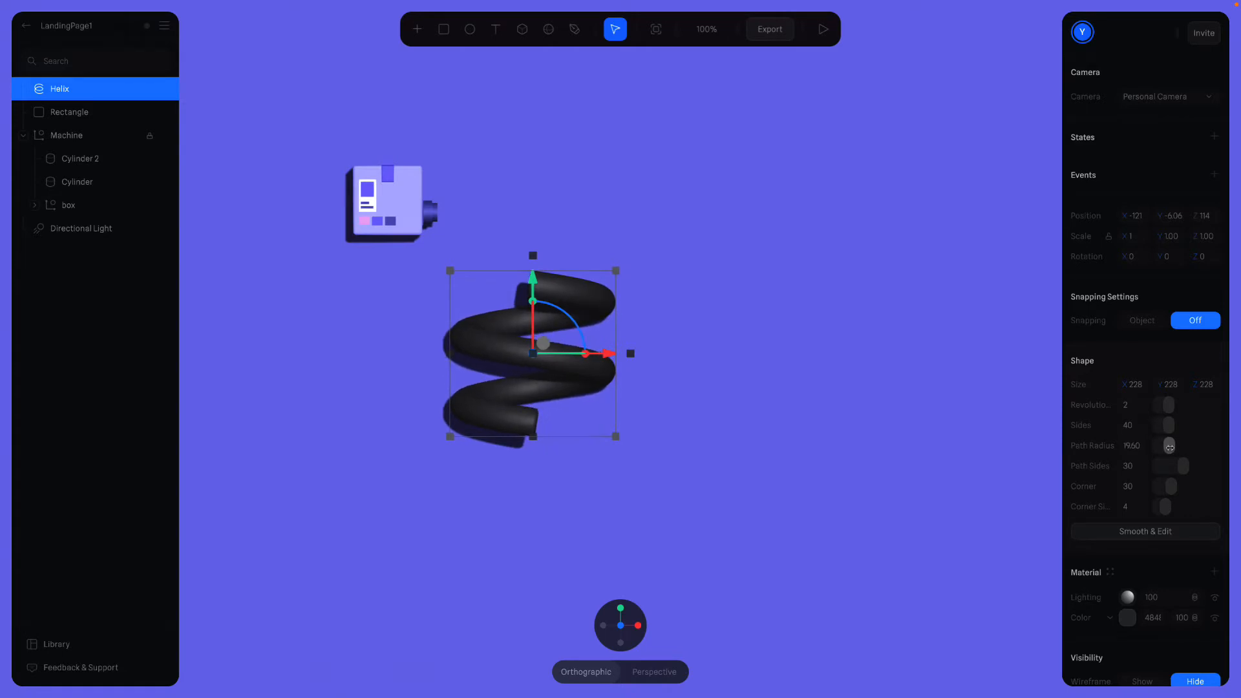
{"action": "mouse_move", "coordinate": [80, 228]}
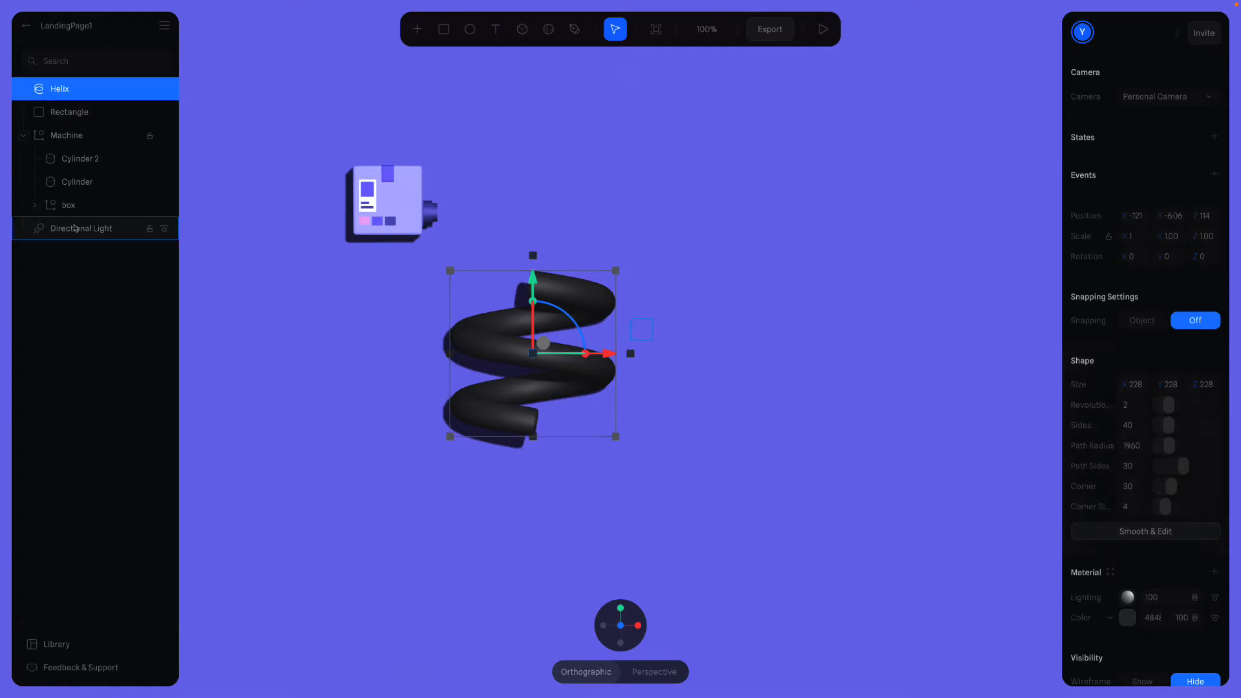
Step: Lock the Rectangle and Directional Light, then move the helix right with Z position 245.2
{"action": "left_click", "coordinate": [71, 111]}
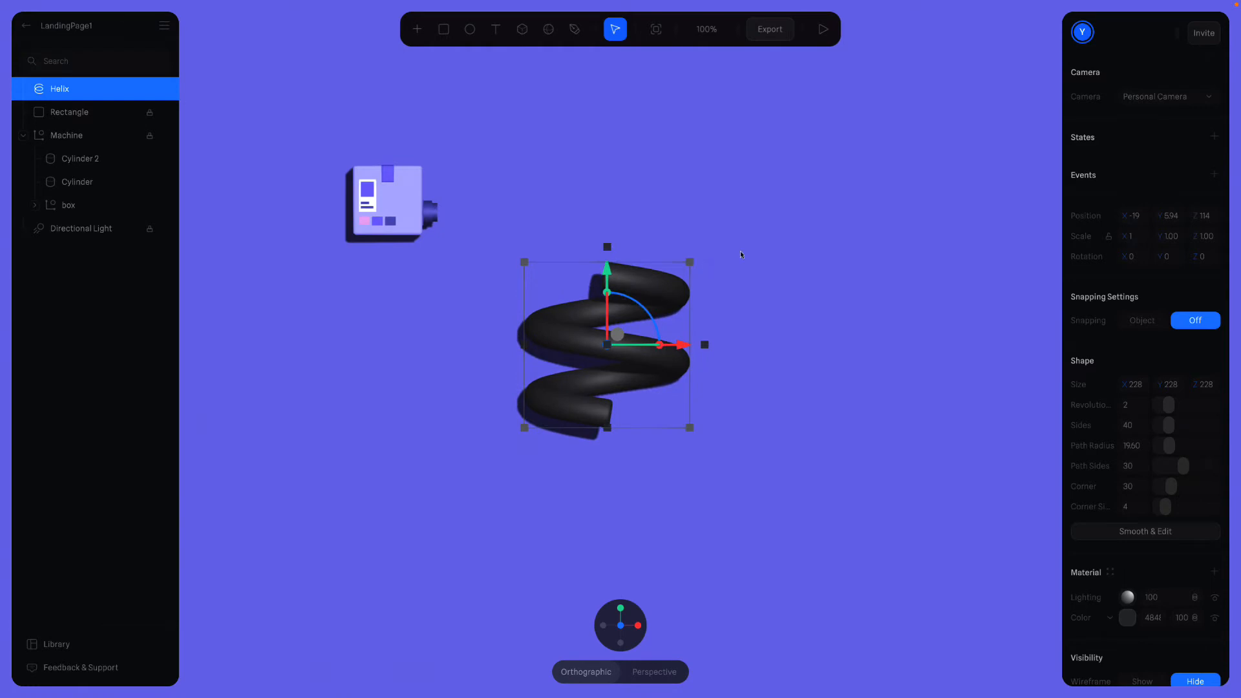
{"action": "left_click", "coordinate": [732, 264]}
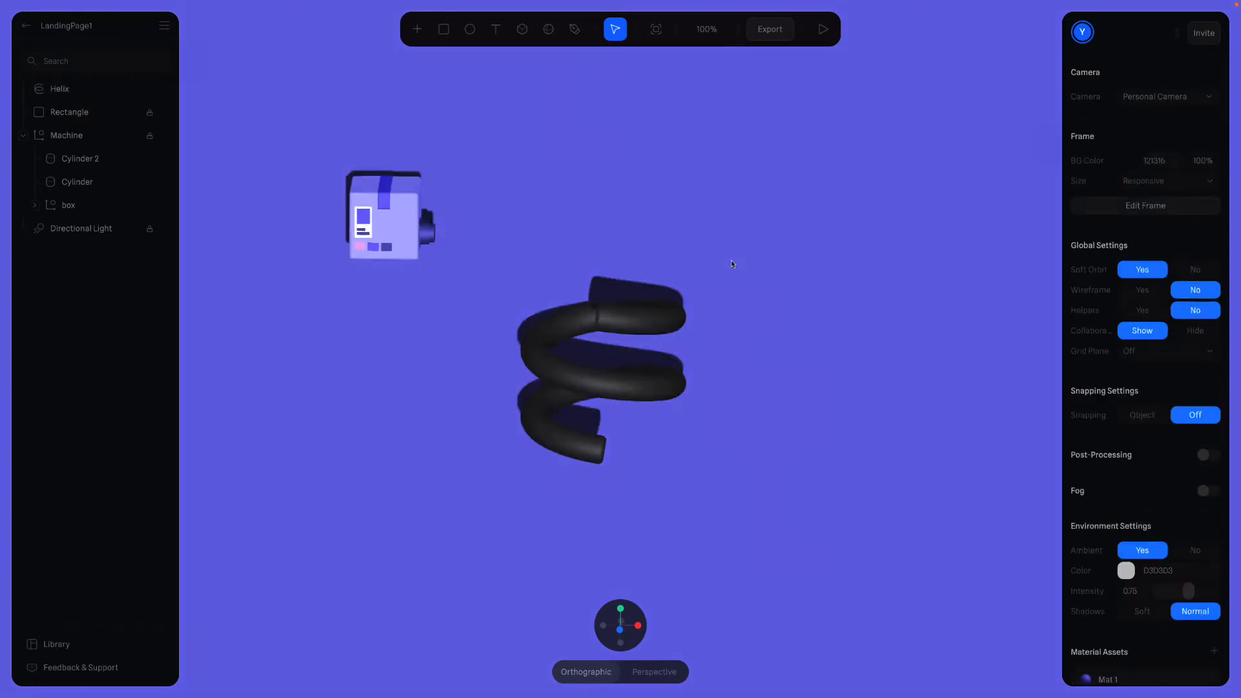
{"action": "left_click", "coordinate": [59, 88]}
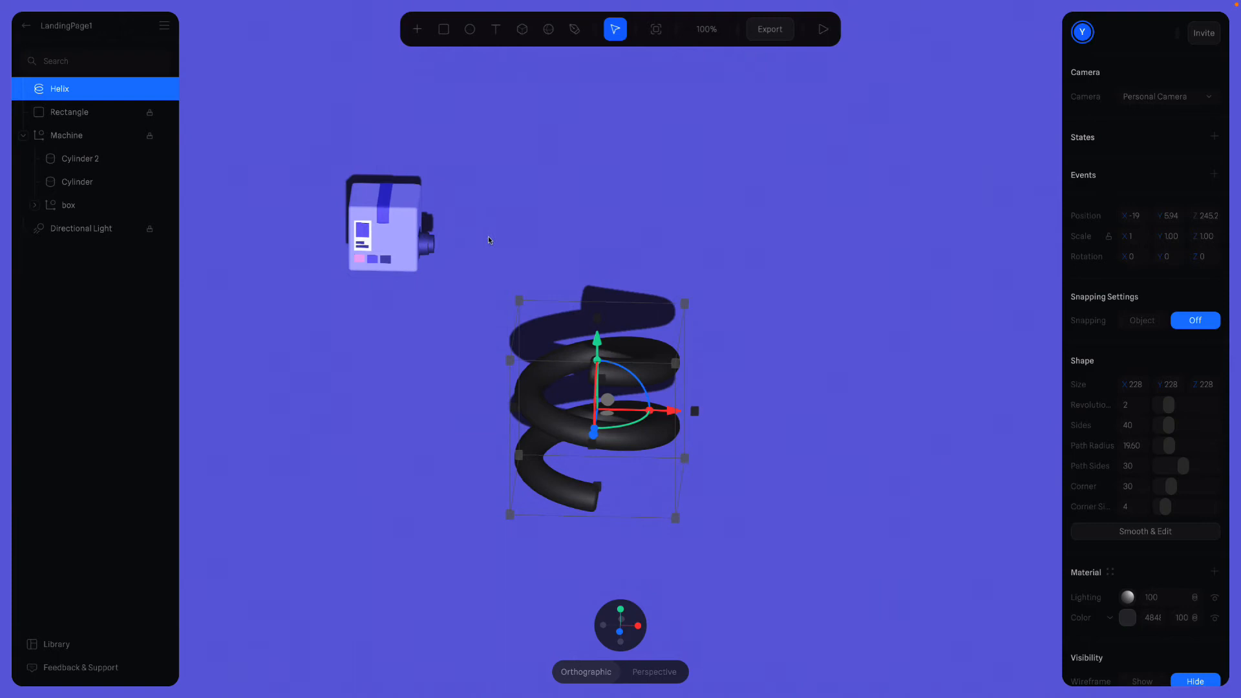
{"action": "mouse_move", "coordinate": [620, 351]}
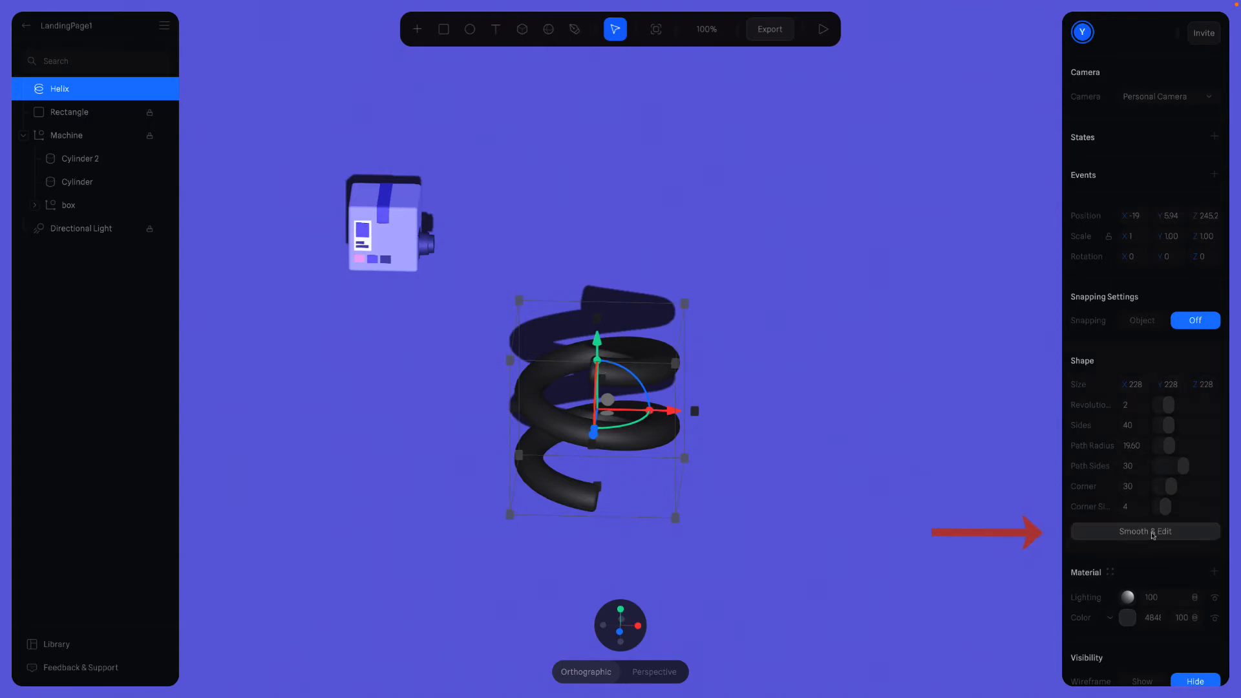
{"action": "mouse_move", "coordinate": [787, 490]}
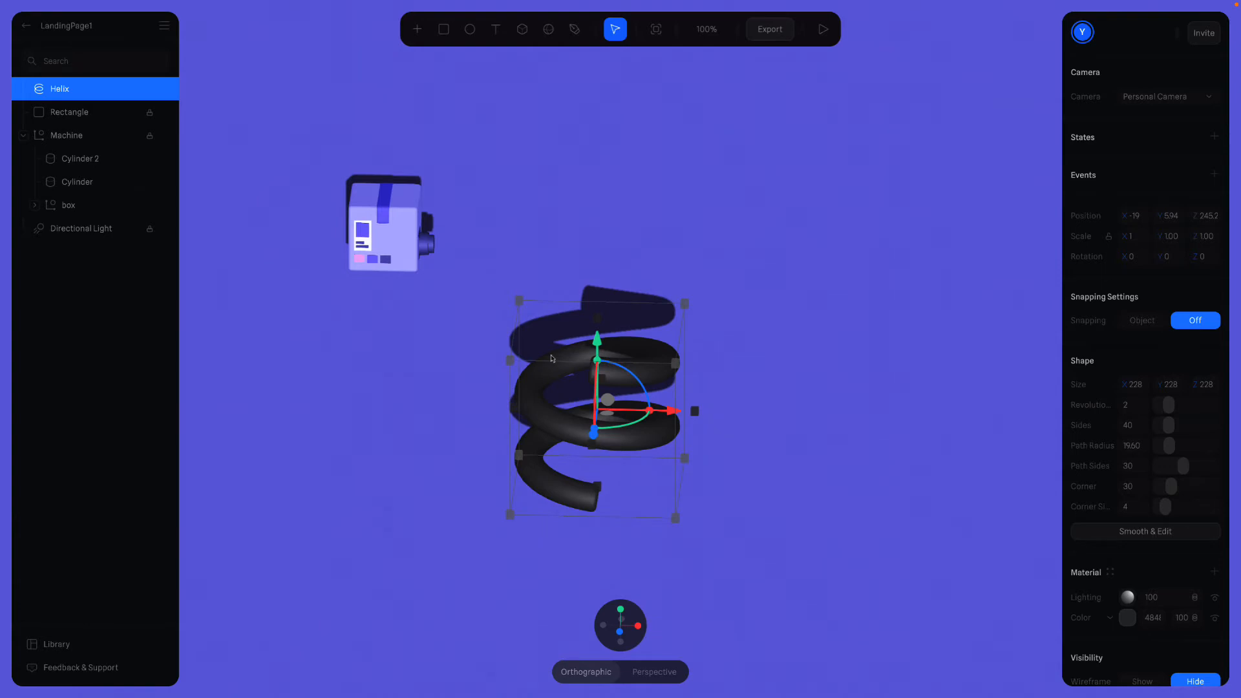
Step: Apply Smooth & Edit to the helix and delete faces, leaving a short curved tube
{"action": "left_click", "coordinate": [1144, 531]}
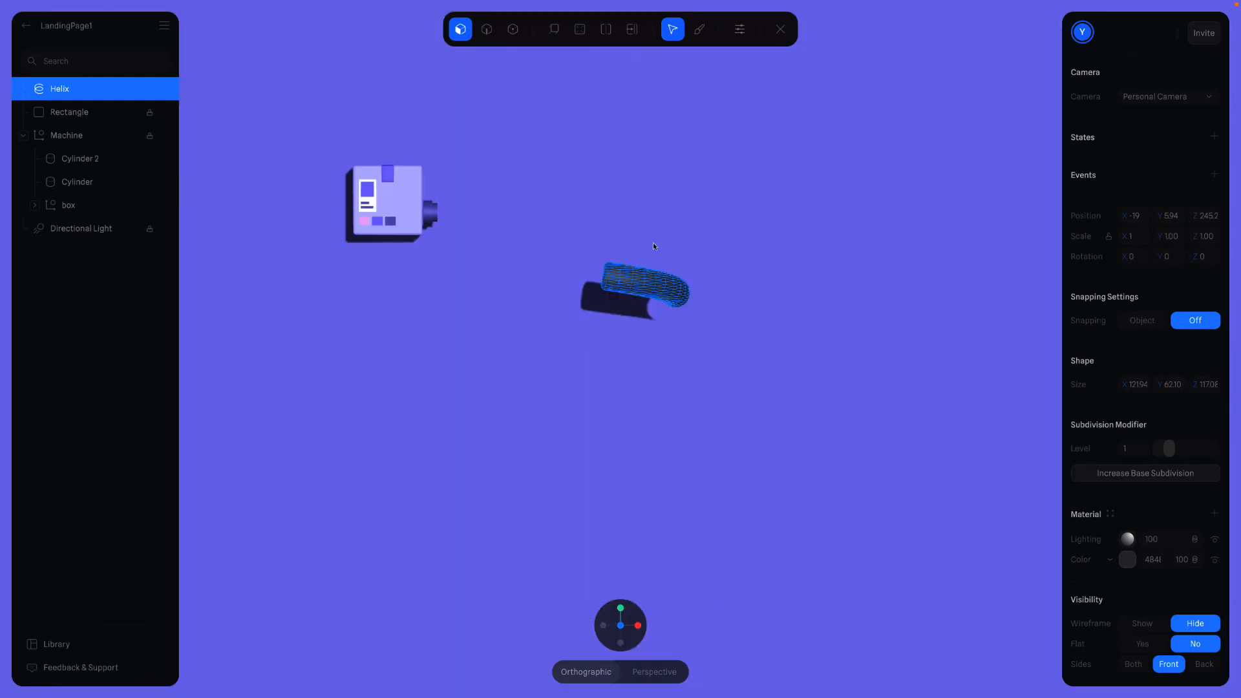
{"action": "mouse_move", "coordinate": [800, 357]}
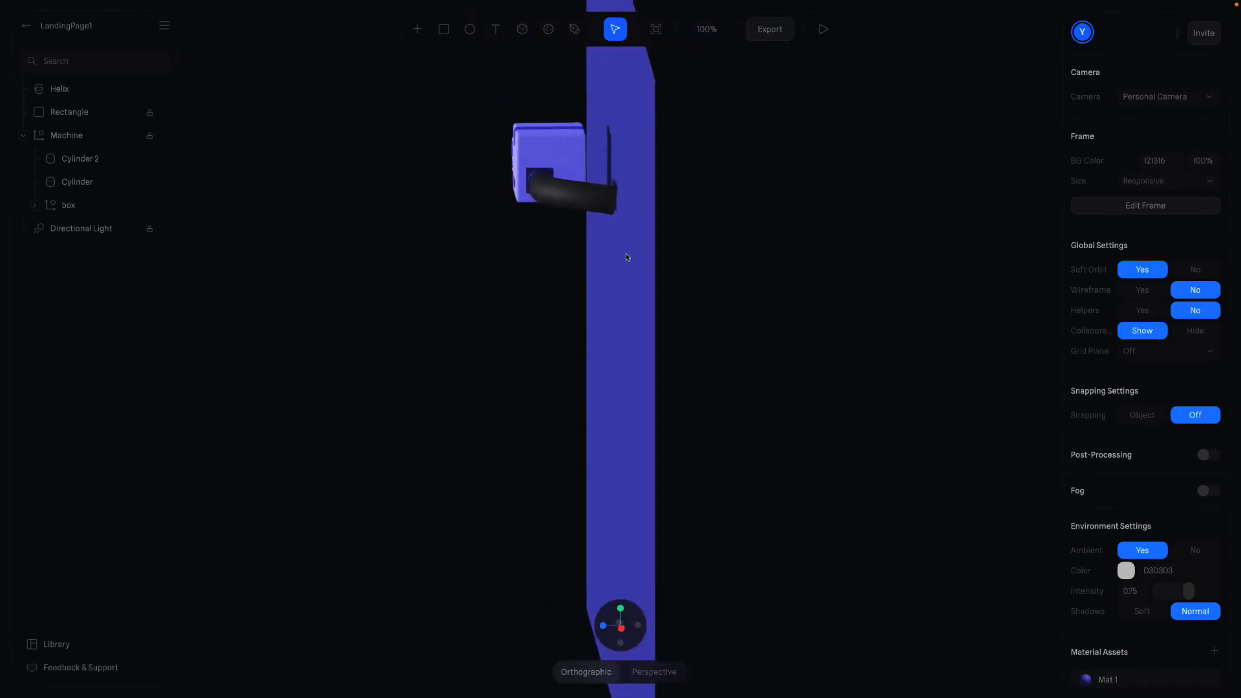
Step: Move the short tube up beside the machine's nozzle and rotate it nearly horizontal
{"action": "left_click", "coordinate": [59, 88]}
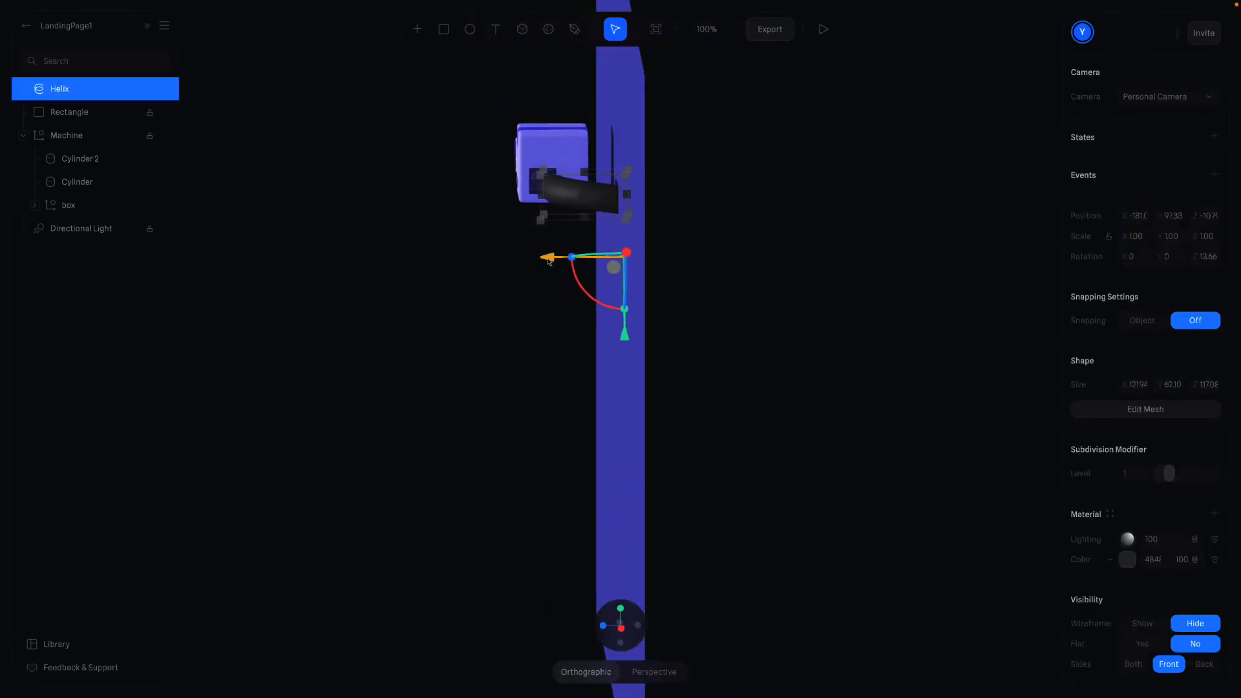
{"action": "left_click", "coordinate": [530, 239]}
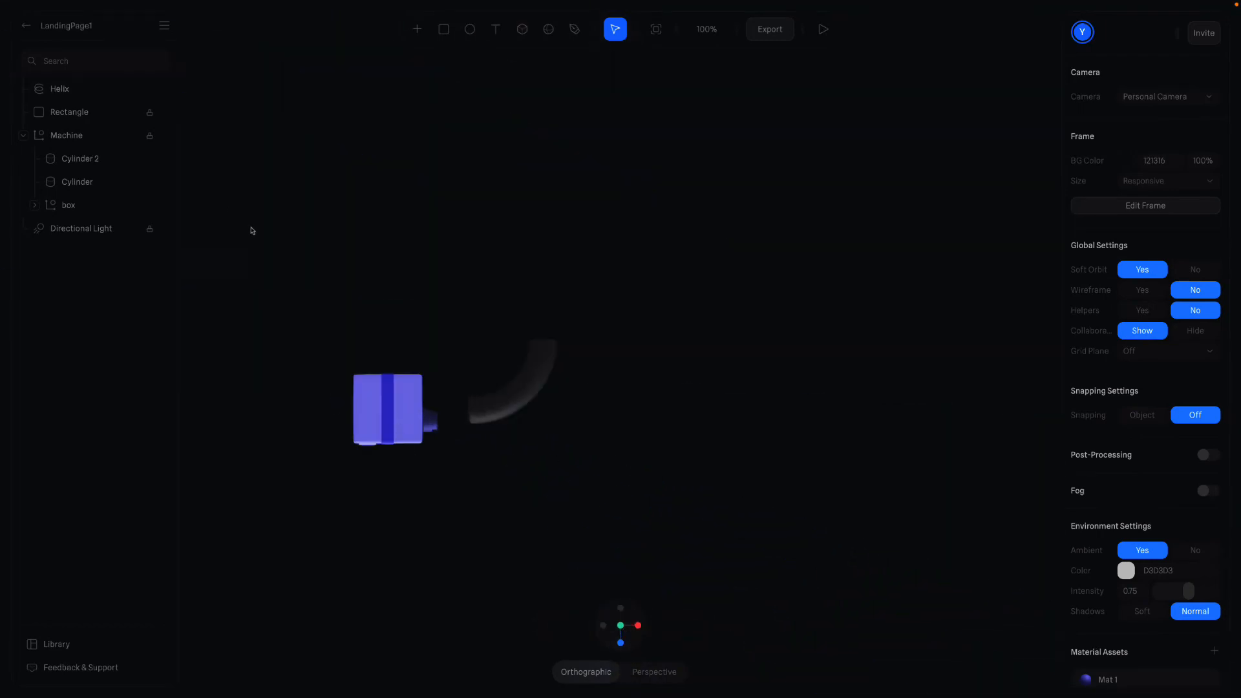
{"action": "left_click", "coordinate": [66, 135]}
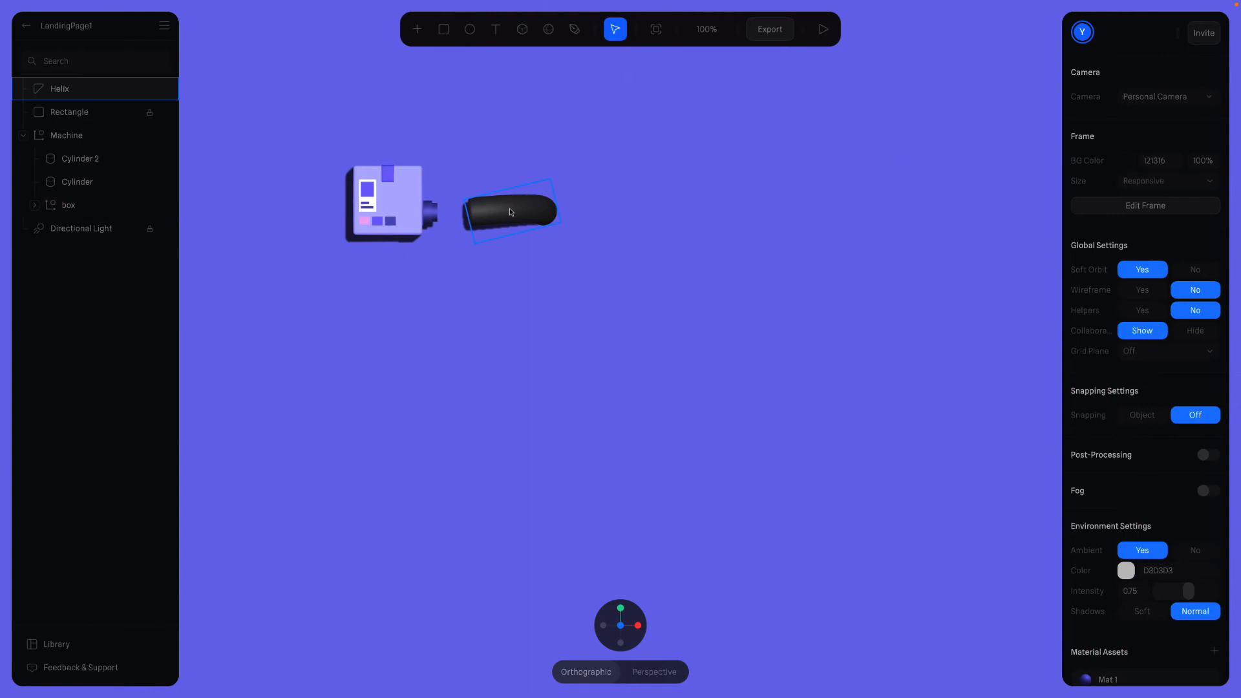
{"action": "left_click", "coordinate": [511, 212]}
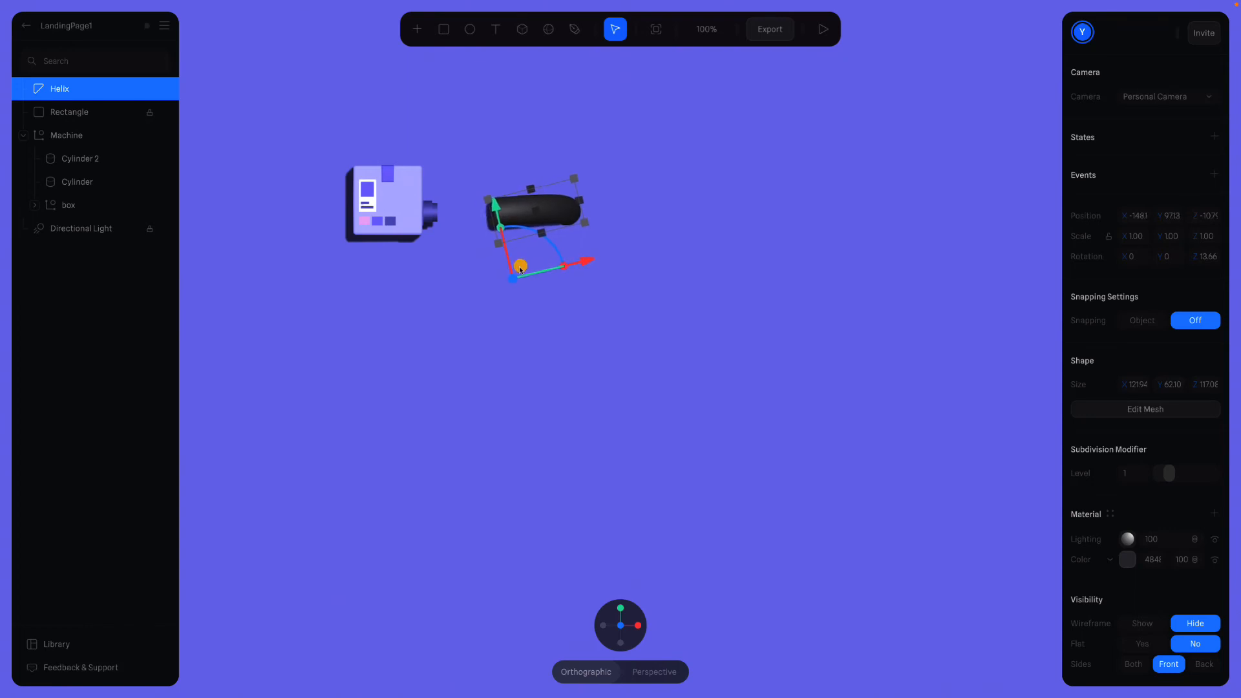
{"action": "left_click", "coordinate": [542, 315]}
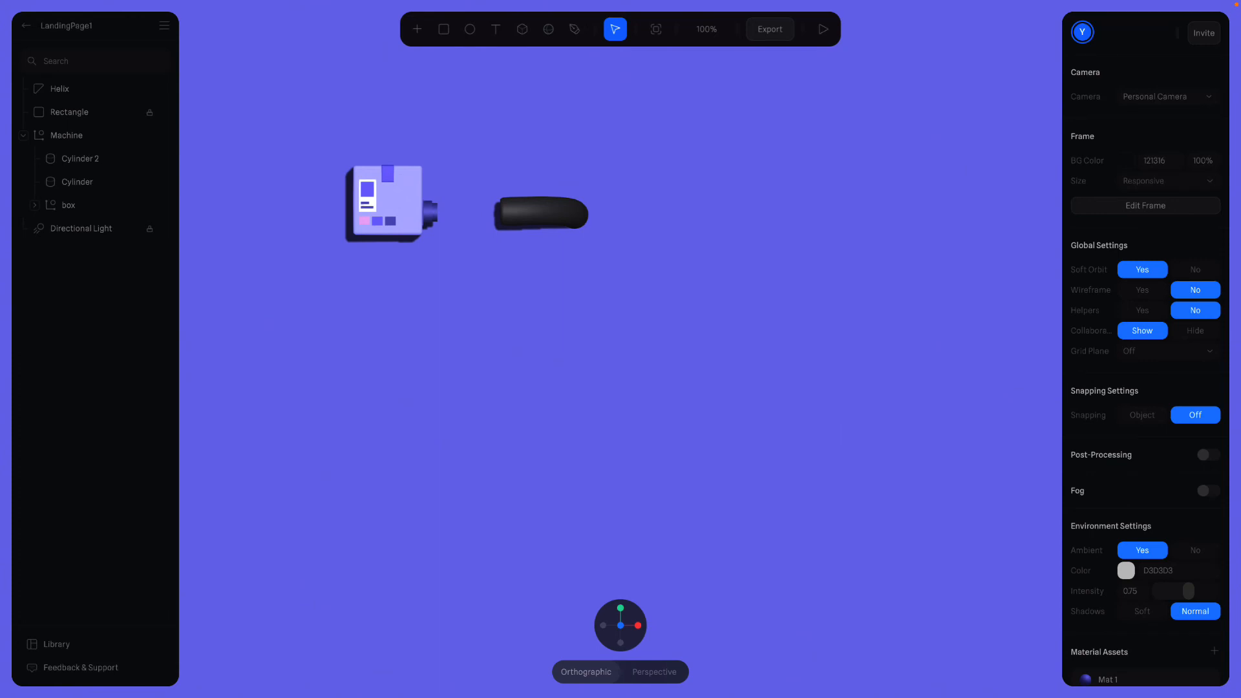
{"action": "left_click", "coordinate": [540, 214]}
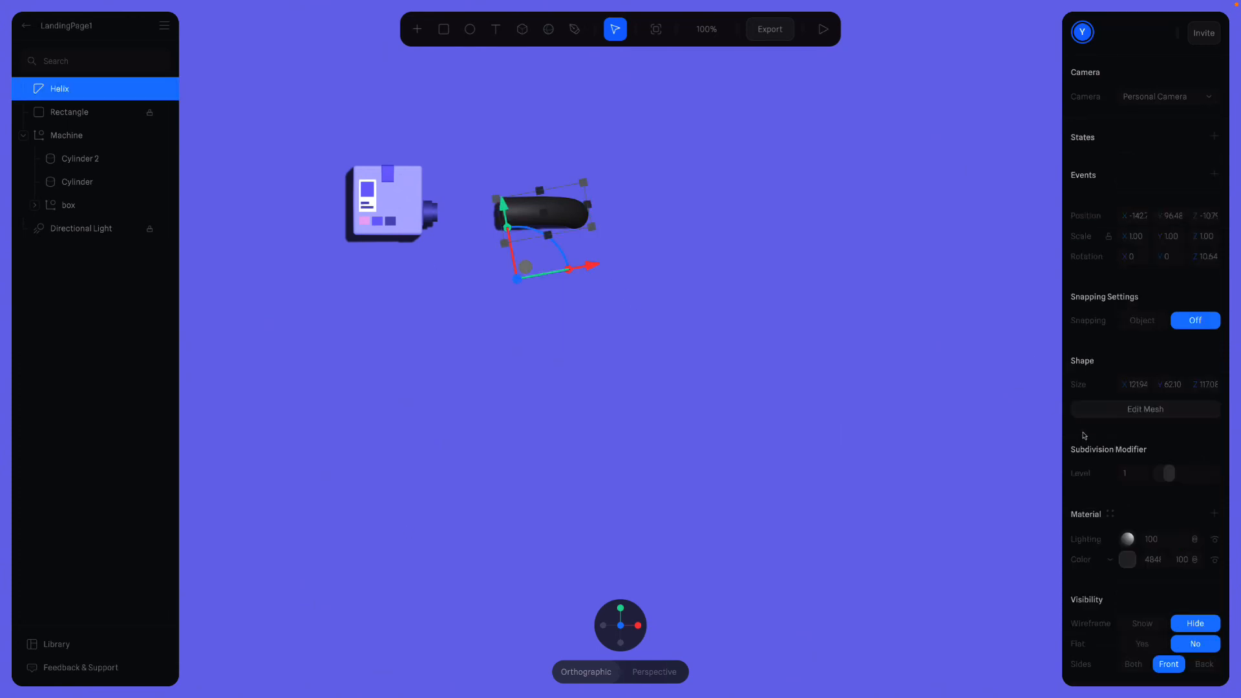
Step: Set the pipe's Material color to a dark navy blue
{"action": "scroll", "scroll_direction": "down", "scroll_amount": 3}
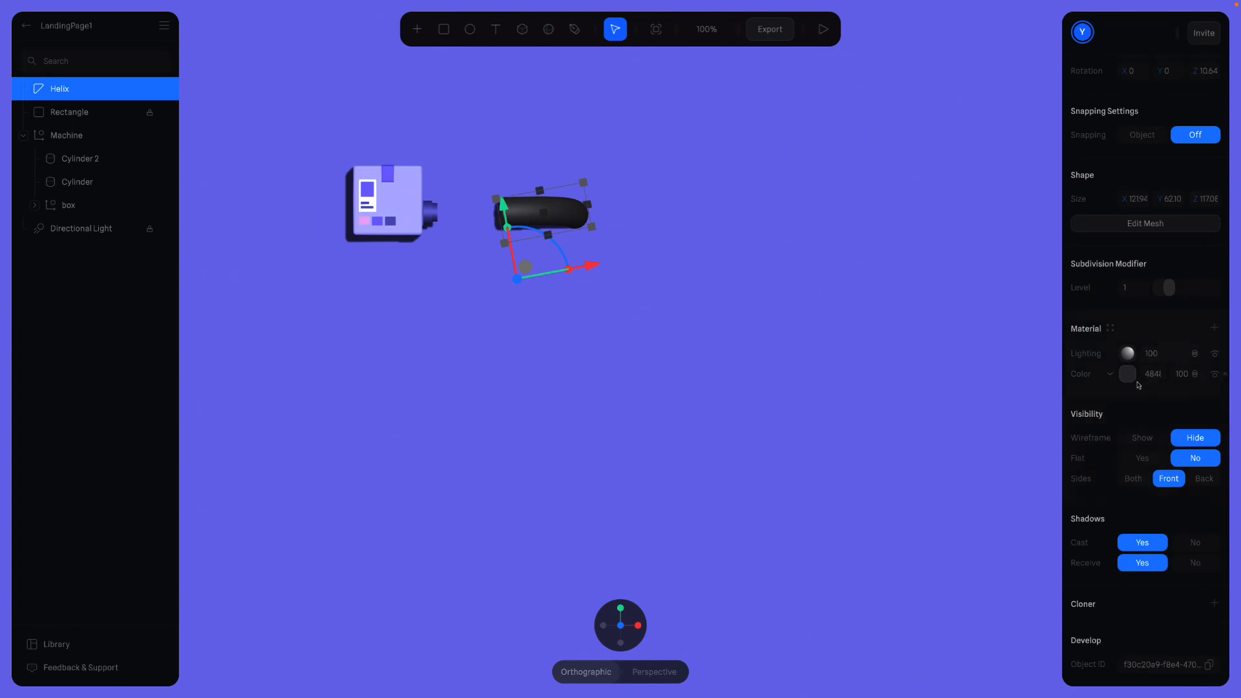
{"action": "left_click", "coordinate": [1126, 374]}
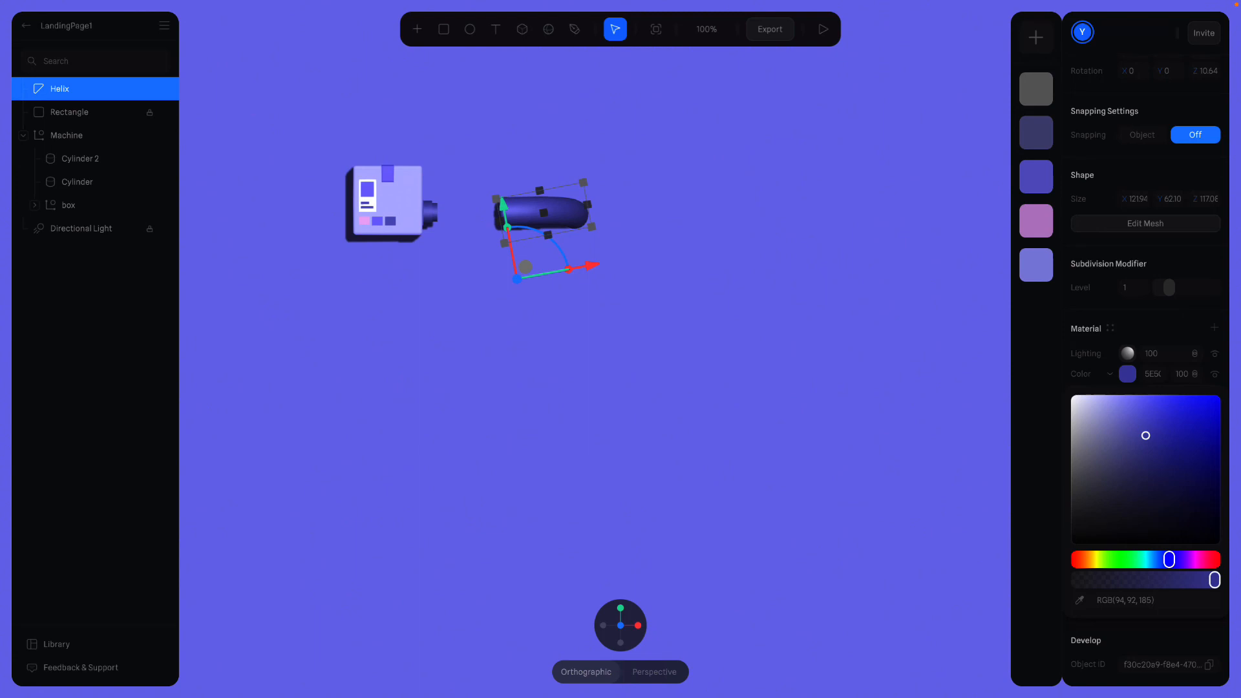
{"action": "mouse_move", "coordinate": [1086, 608]}
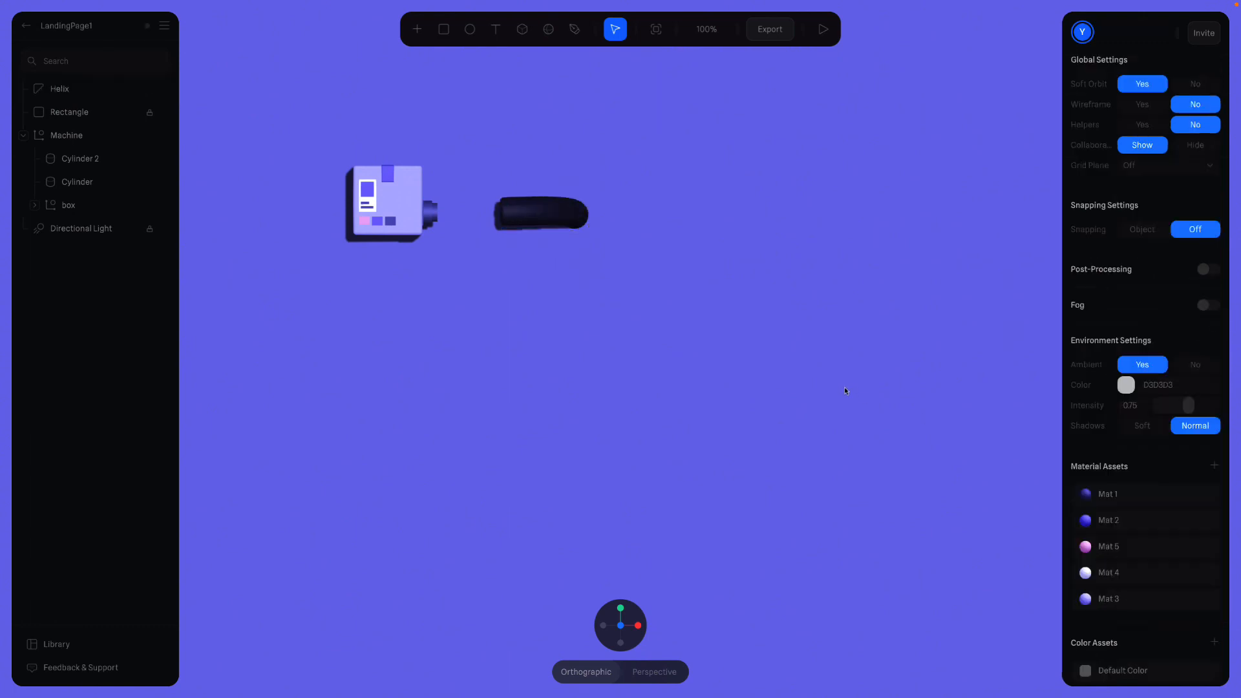
{"action": "left_click", "coordinate": [540, 214]}
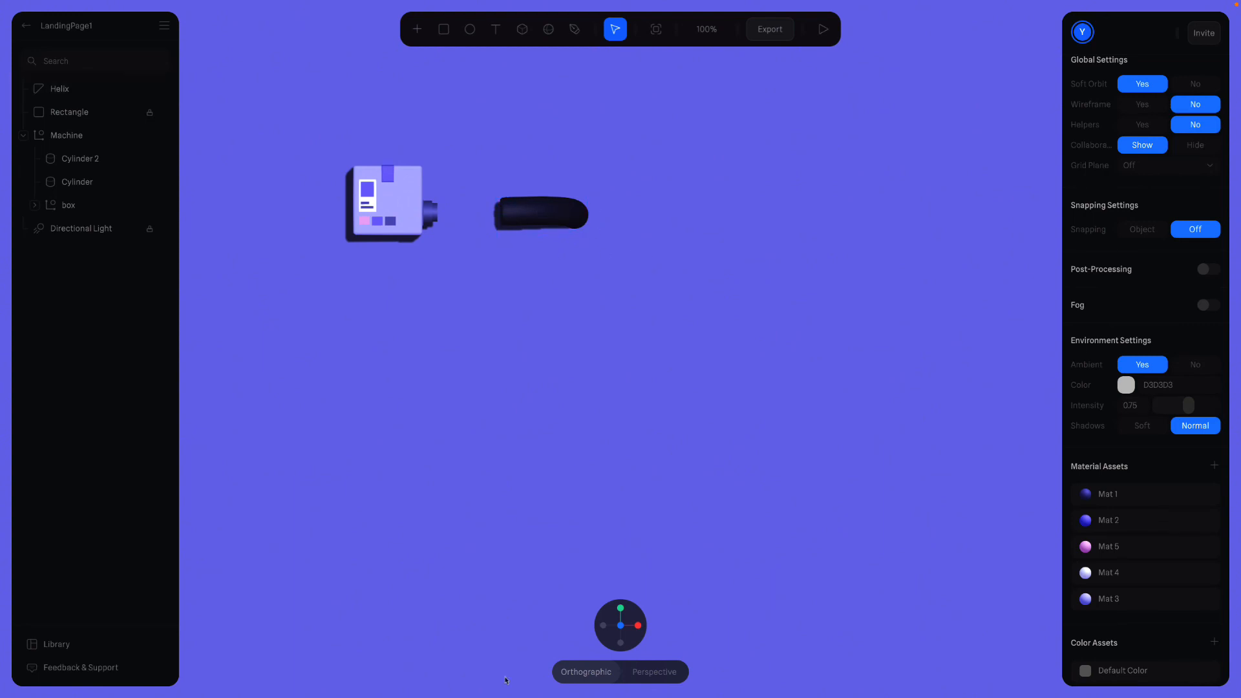
{"action": "mouse_move", "coordinate": [443, 342]}
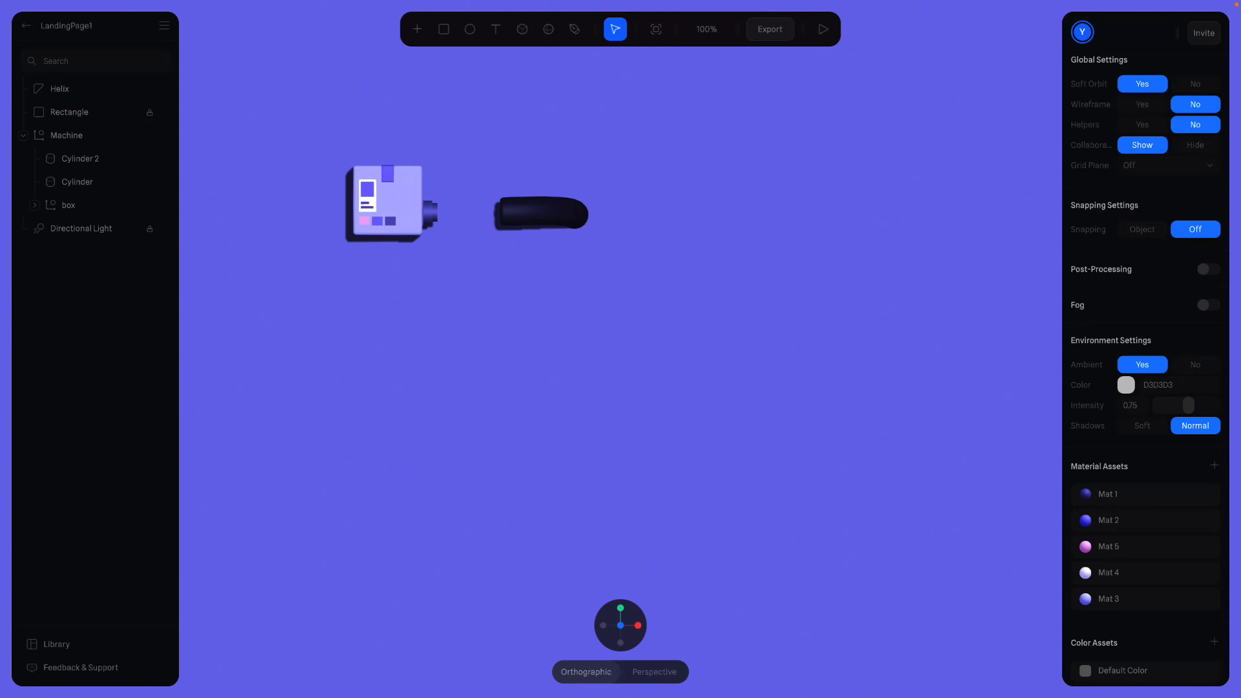
{"action": "mouse_move", "coordinate": [646, 195]}
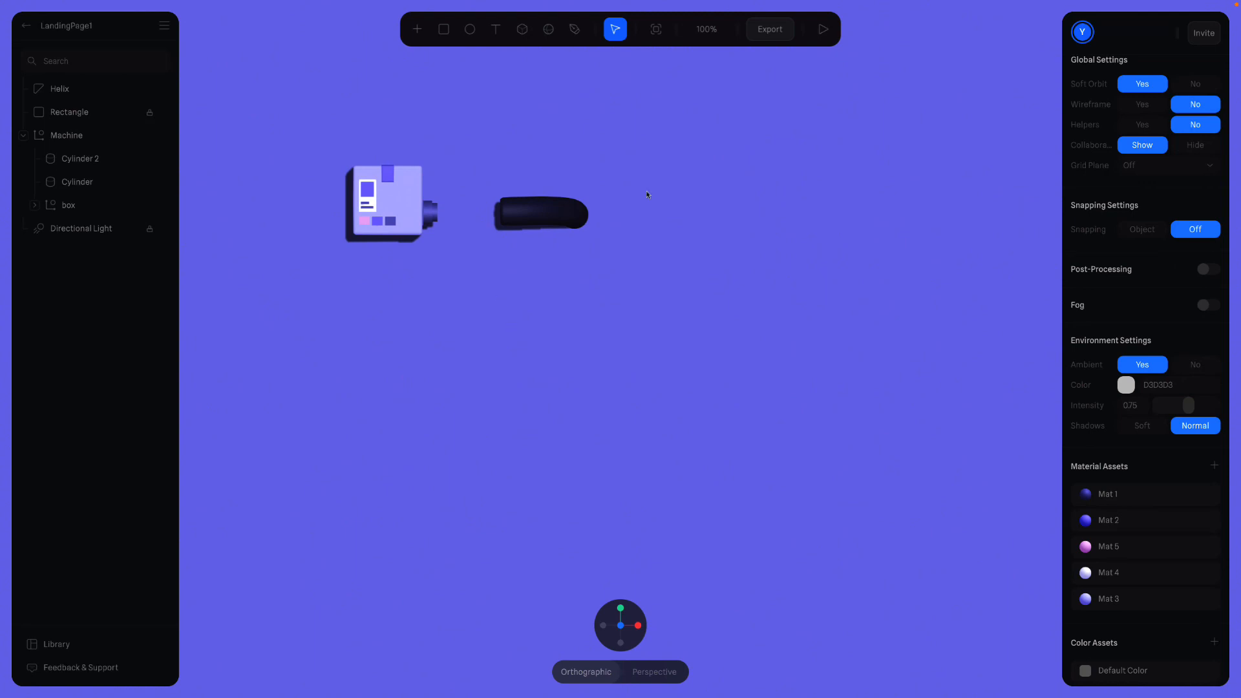